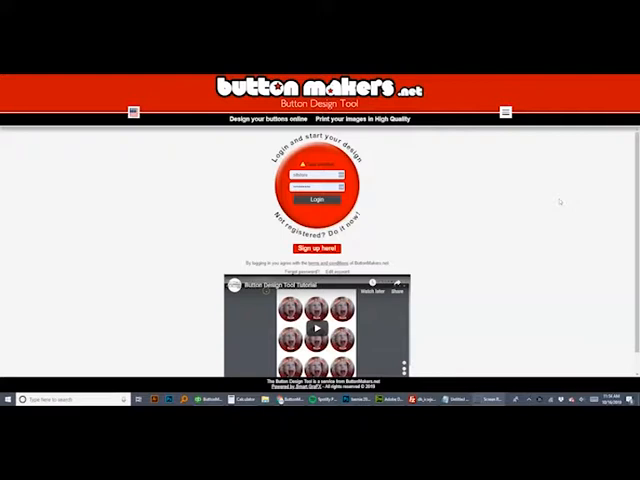
{"action": "mouse_move", "coordinate": [458, 224]}
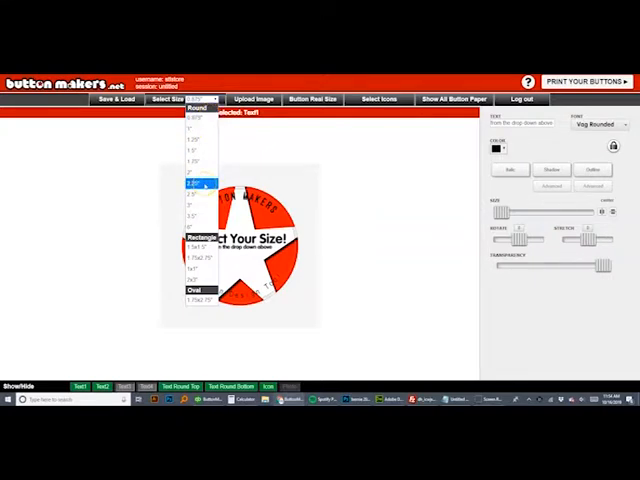
Step: Switch the design to the 2.25-inch round button size and confirm the change
{"action": "left_click", "coordinate": [196, 184]}
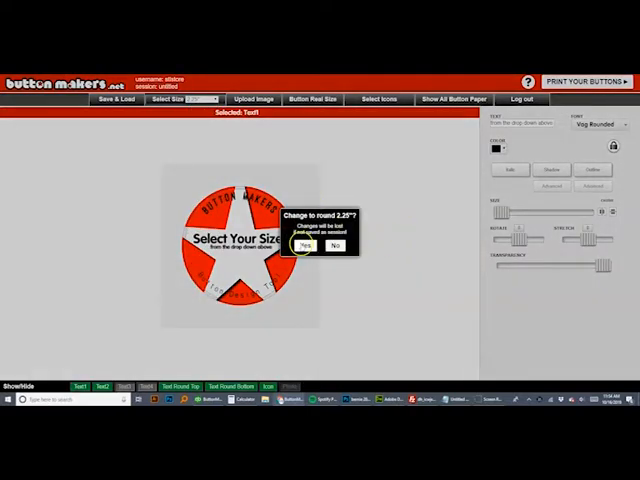
{"action": "left_click", "coordinate": [304, 246]}
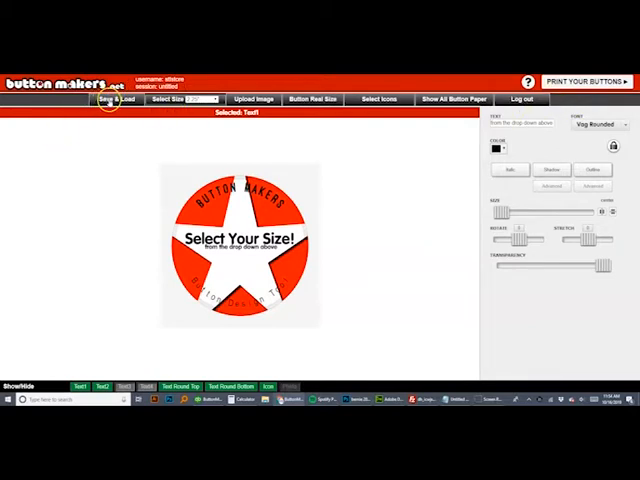
{"action": "left_click", "coordinate": [104, 100]}
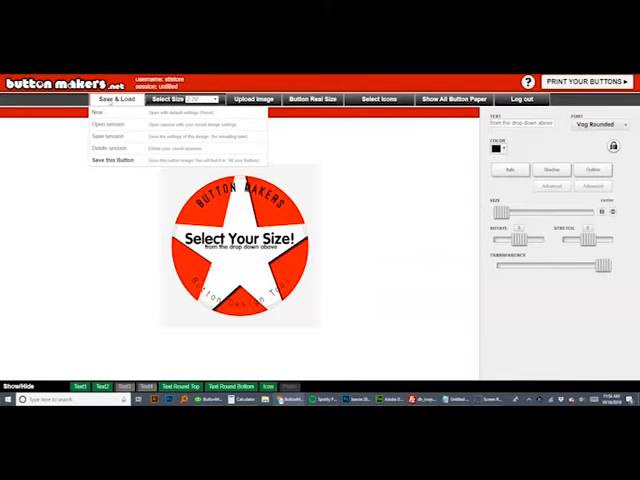
{"action": "mouse_move", "coordinate": [100, 112]}
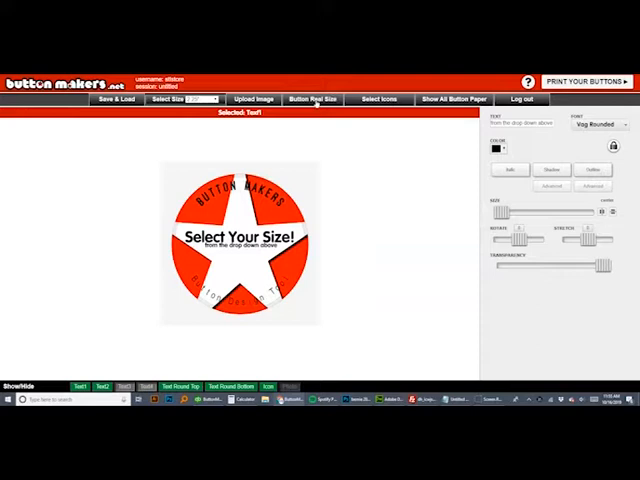
Step: Preview the button at real size, then swap the star for the circular arrow icon from the library
{"action": "left_click", "coordinate": [312, 100]}
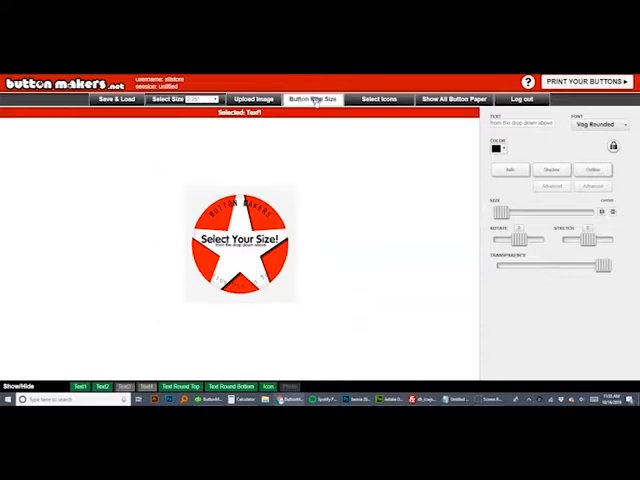
{"action": "left_click", "coordinate": [312, 100]}
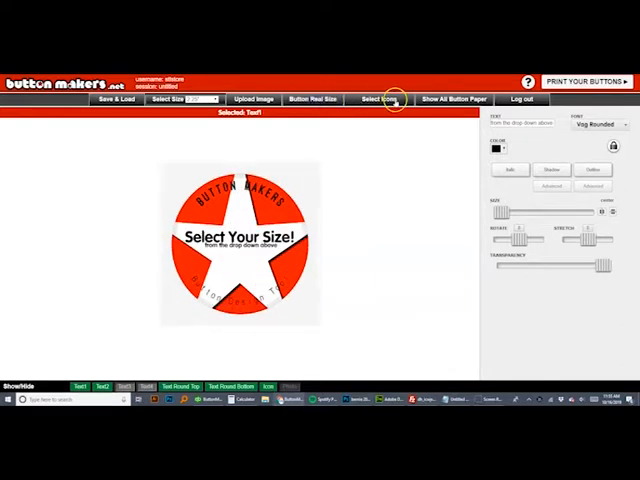
{"action": "left_click", "coordinate": [378, 100]}
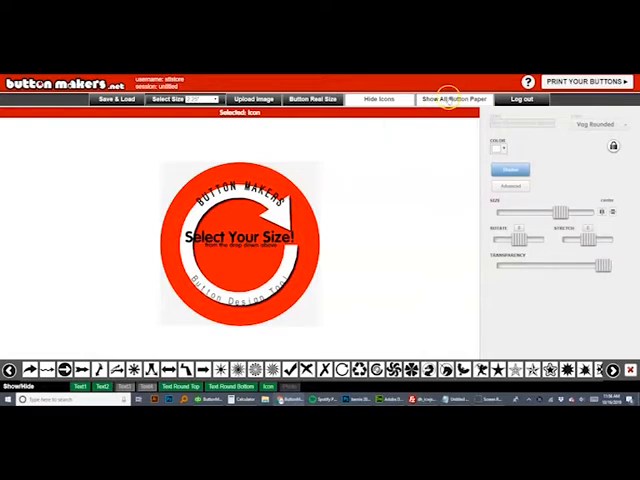
{"action": "left_click", "coordinate": [378, 100]}
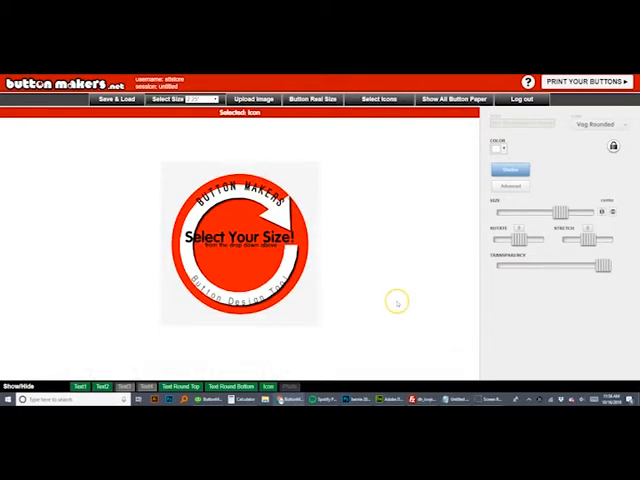
{"action": "mouse_move", "coordinate": [396, 300]}
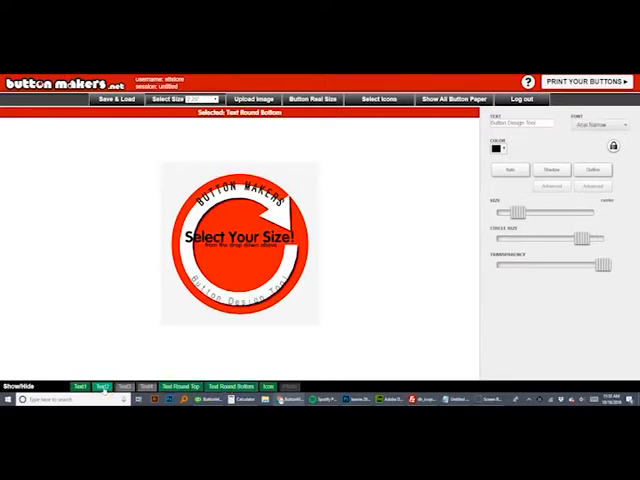
Step: Remove the middle text block, leaving a plain red circle with curved edge text
{"action": "left_click", "coordinate": [104, 388]}
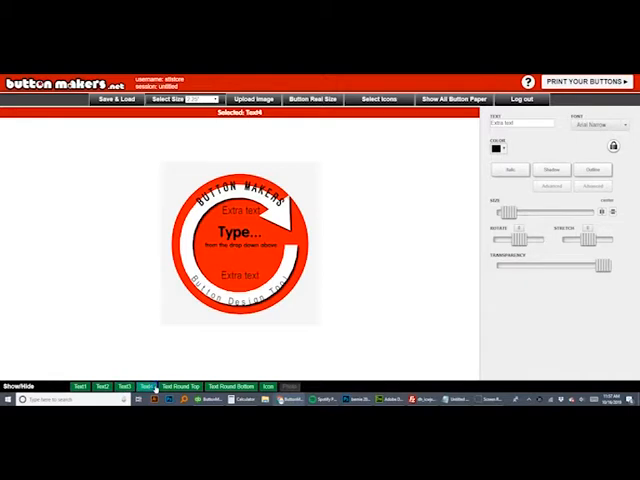
{"action": "left_click", "coordinate": [140, 386]}
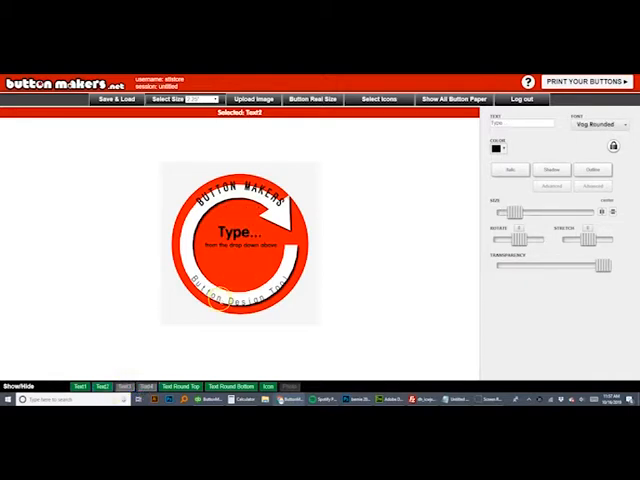
{"action": "mouse_move", "coordinate": [392, 258]}
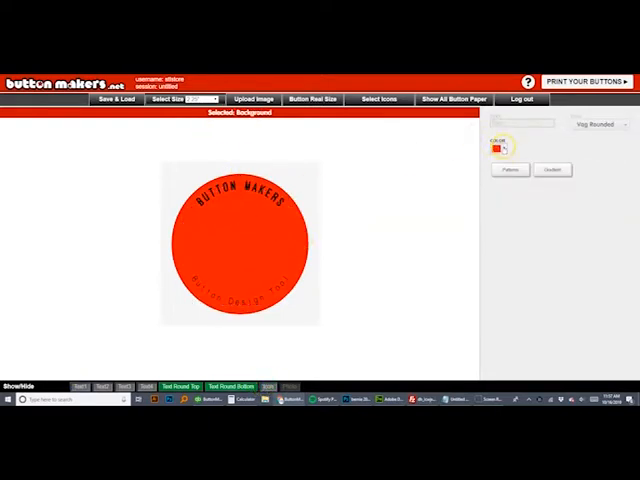
Step: Choose a background colour and add the laughing child photo to fill the circle
{"action": "left_click", "coordinate": [502, 146]}
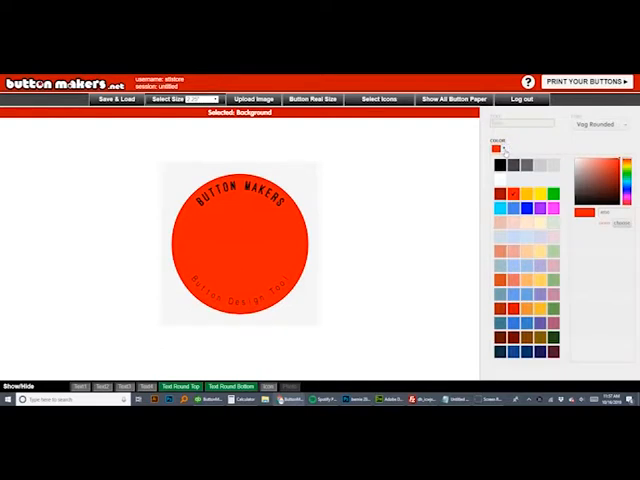
{"action": "left_click", "coordinate": [502, 166]}
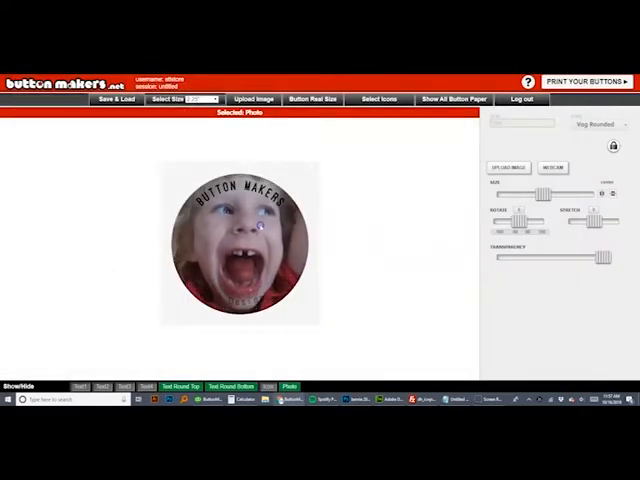
Step: Scale and centre the child's photo so the face fills the button circle
{"action": "left_click_drag", "start_coordinate": [538, 194], "coordinate": [530, 194]}
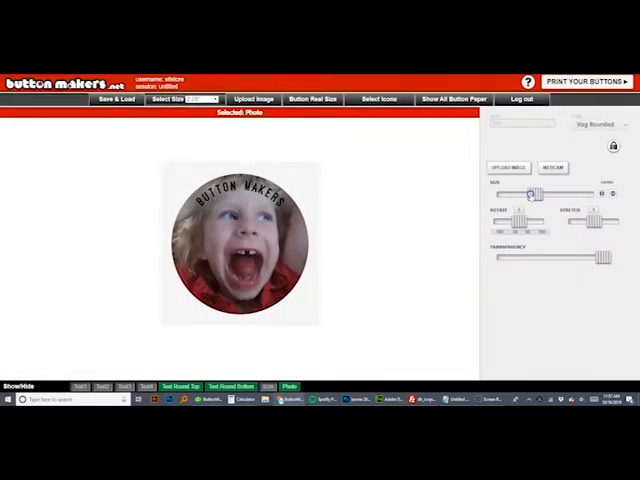
{"action": "left_click_drag", "start_coordinate": [536, 192], "coordinate": [524, 192]}
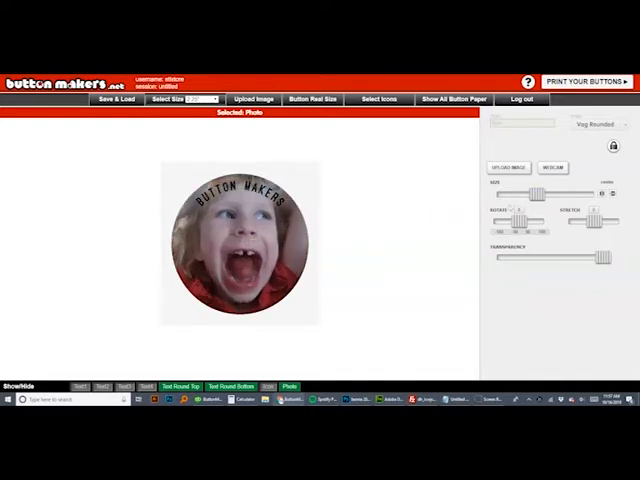
{"action": "left_click_drag", "start_coordinate": [536, 218], "coordinate": [524, 218]}
{"action": "type", "text": "Hay"}
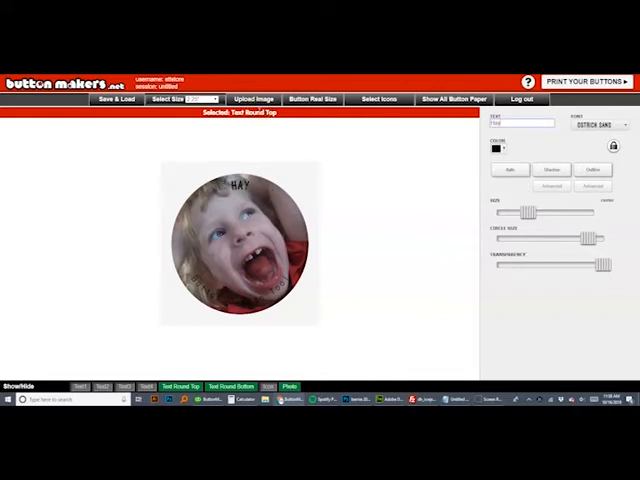
Step: Set the top curved text to 'Happy Birthday' in a playful red font with a light outline
{"action": "type", "text": "Happy B"}
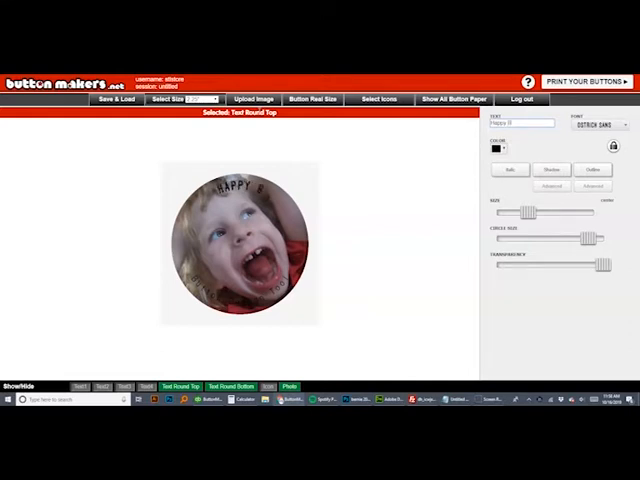
{"action": "type", "text": "irthday"}
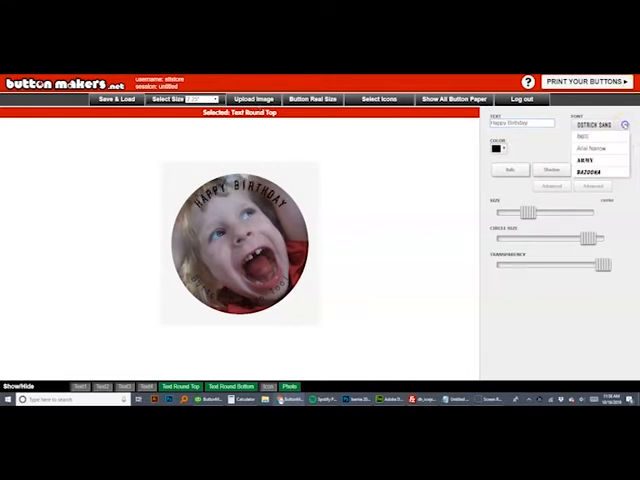
{"action": "left_click", "coordinate": [592, 180]}
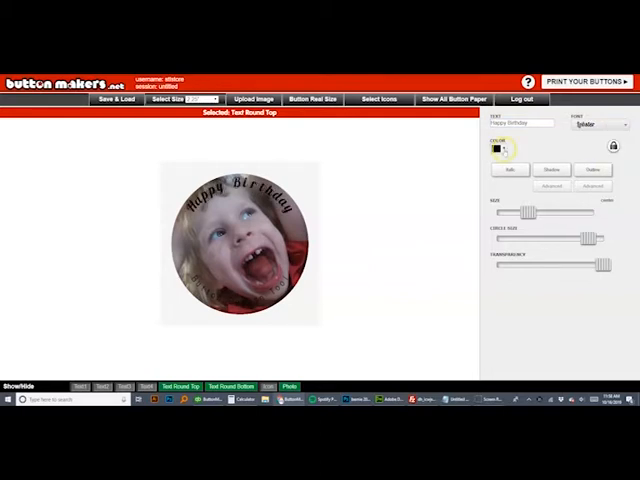
{"action": "left_click", "coordinate": [592, 168]}
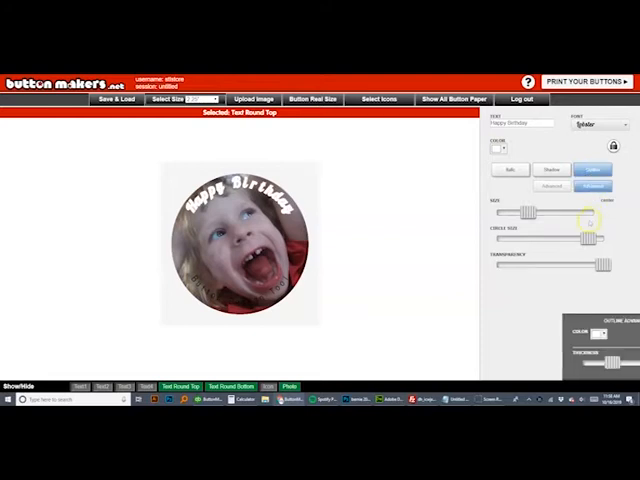
{"action": "left_click", "coordinate": [504, 150]}
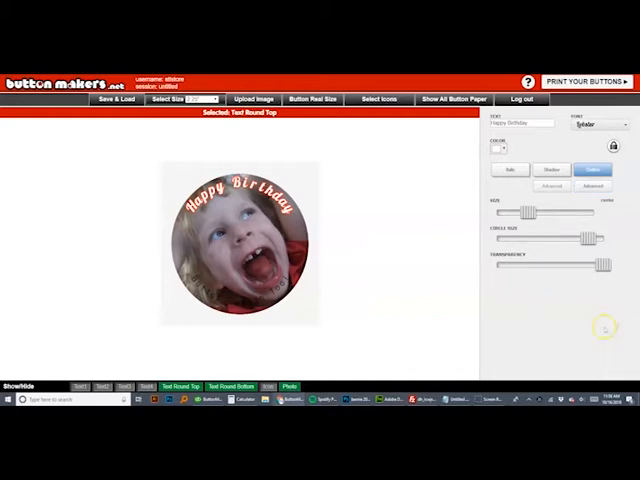
Step: Select the bottom curved text and its existing wording ready for replacement
{"action": "left_click", "coordinate": [236, 386]}
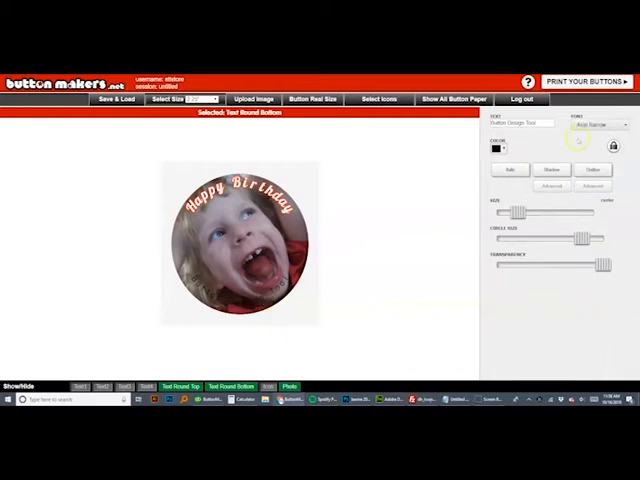
{"action": "triple_click", "coordinate": [524, 122]}
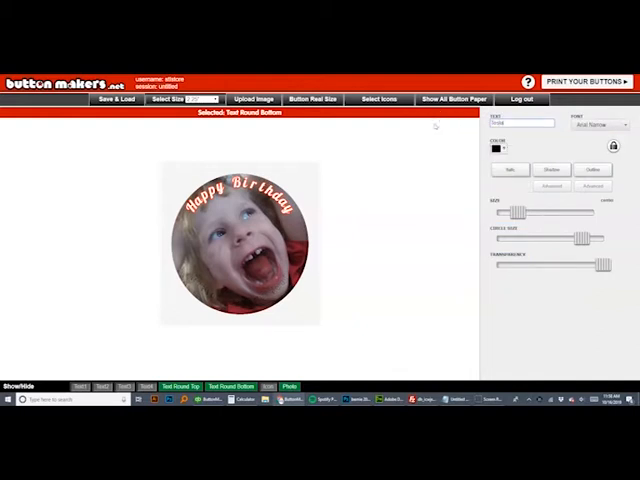
Step: Add 'Tesla' along the bottom edge in a bold font with a thickened outline
{"action": "left_click", "coordinate": [504, 148]}
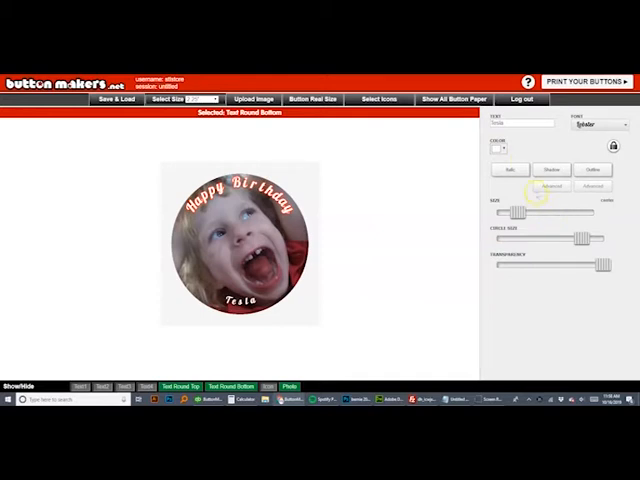
{"action": "left_click", "coordinate": [592, 168]}
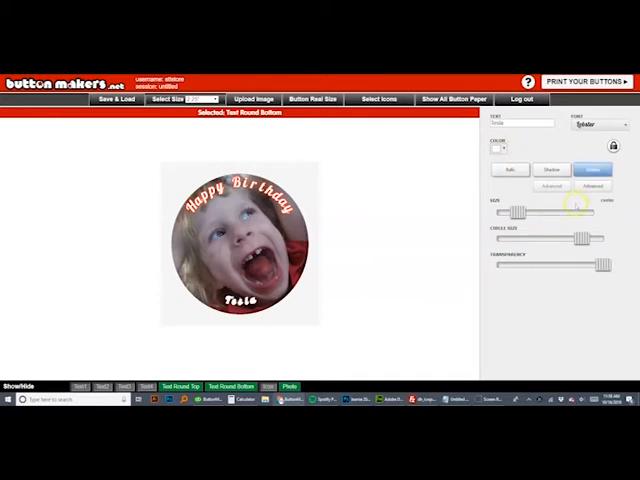
{"action": "left_click", "coordinate": [504, 152]}
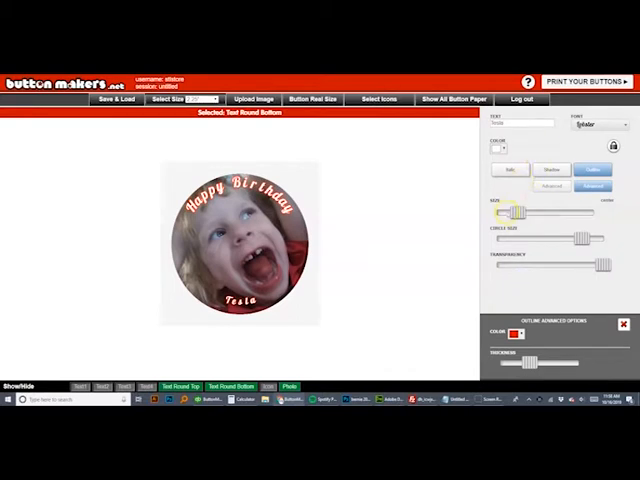
{"action": "left_click_drag", "start_coordinate": [502, 212], "coordinate": [540, 212]}
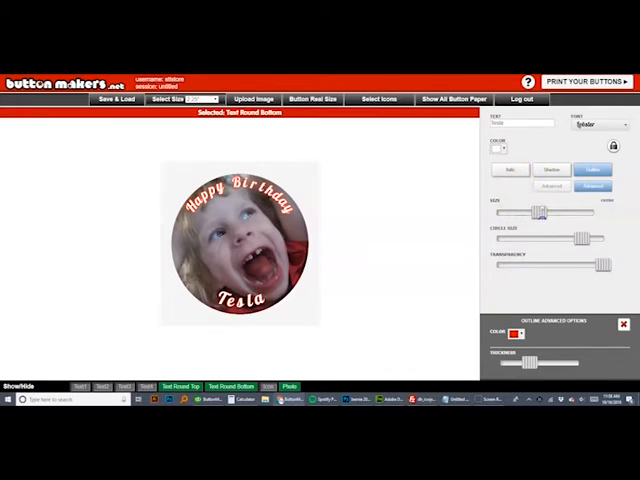
{"action": "left_click", "coordinate": [622, 324]}
{"action": "type", "text": "tesla_bday_3"}
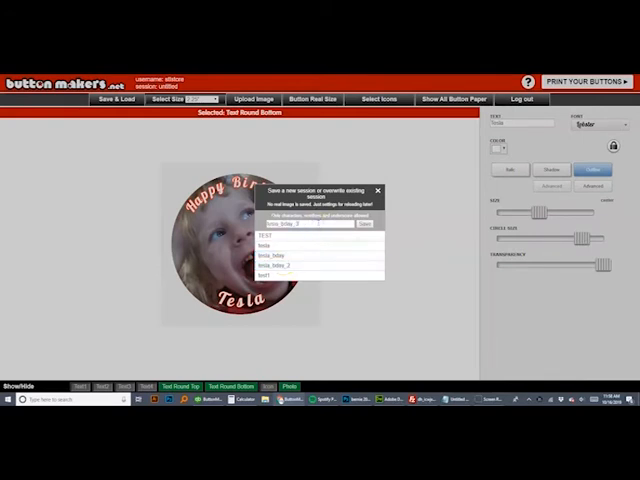
Step: Save the Happy Birthday Tesla button as a new version and go to the print page
{"action": "left_click", "coordinate": [350, 222]}
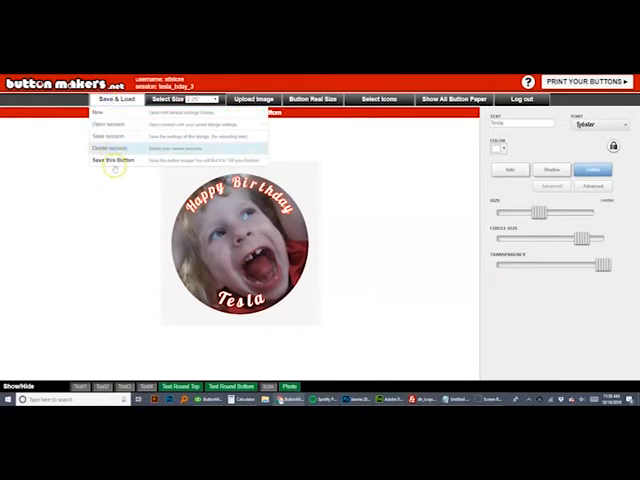
{"action": "left_click", "coordinate": [118, 160]}
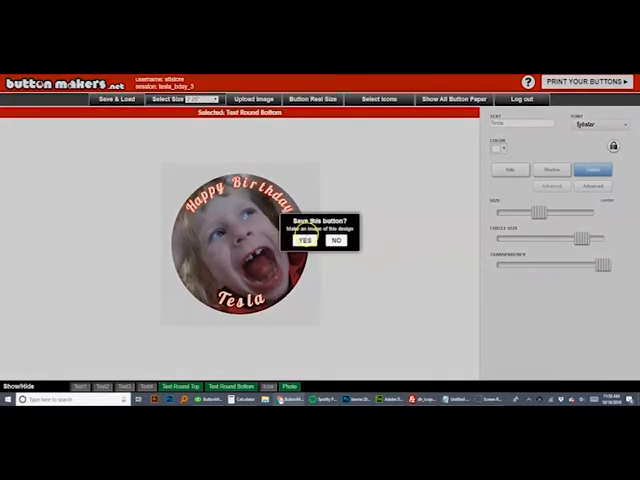
{"action": "left_click", "coordinate": [304, 240]}
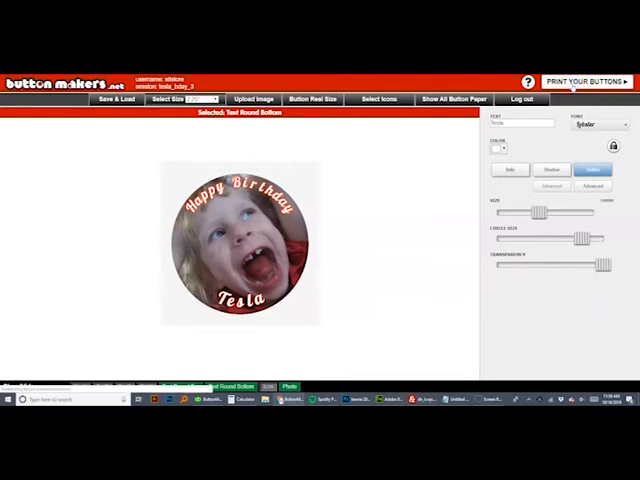
{"action": "left_click", "coordinate": [586, 82]}
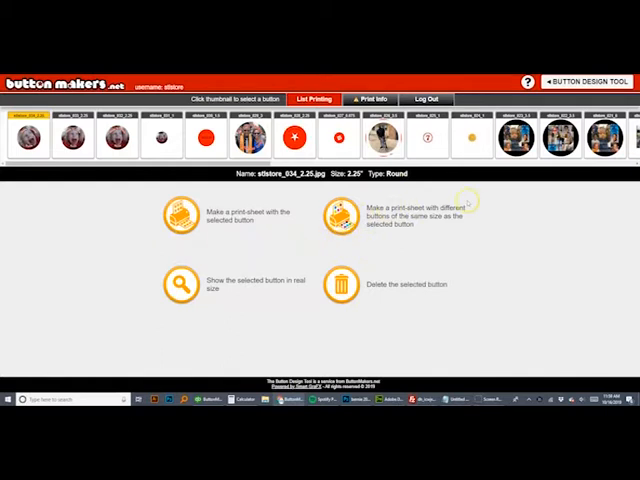
{"action": "left_click", "coordinate": [340, 212]}
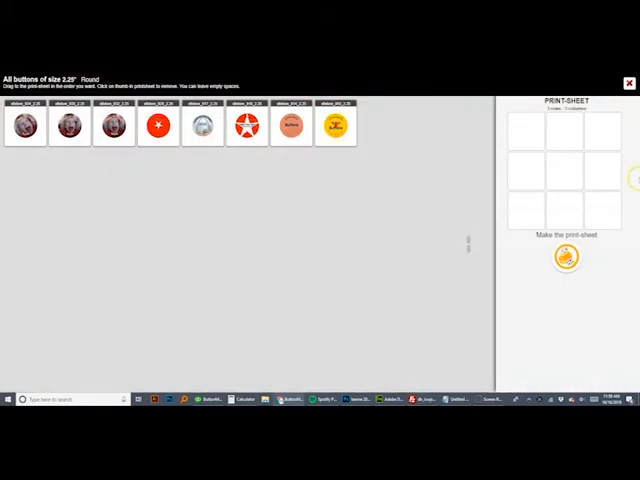
{"action": "left_click_drag", "start_coordinate": [24, 124], "coordinate": [524, 104]}
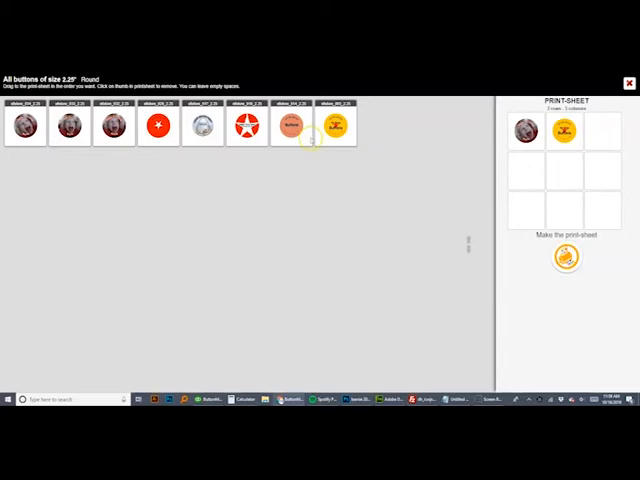
{"action": "left_click", "coordinate": [292, 126]}
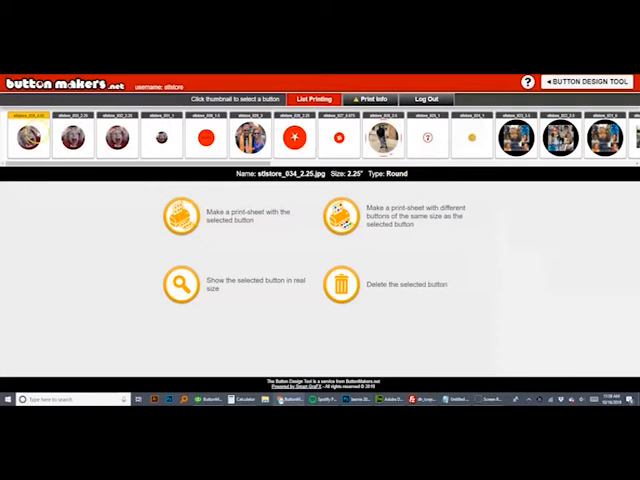
{"action": "left_click", "coordinate": [180, 214]}
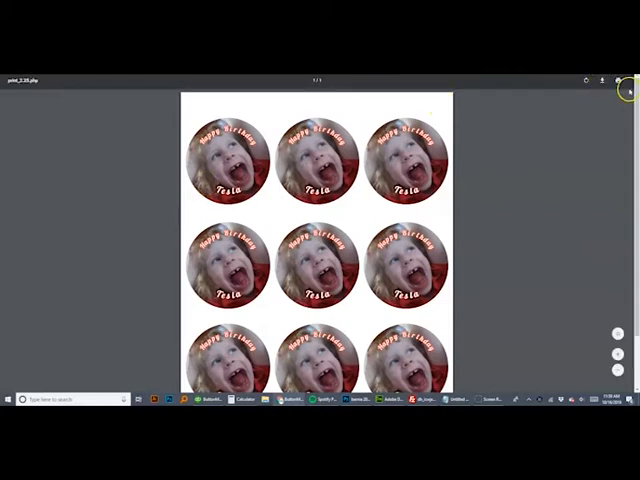
{"action": "mouse_move", "coordinate": [564, 80]}
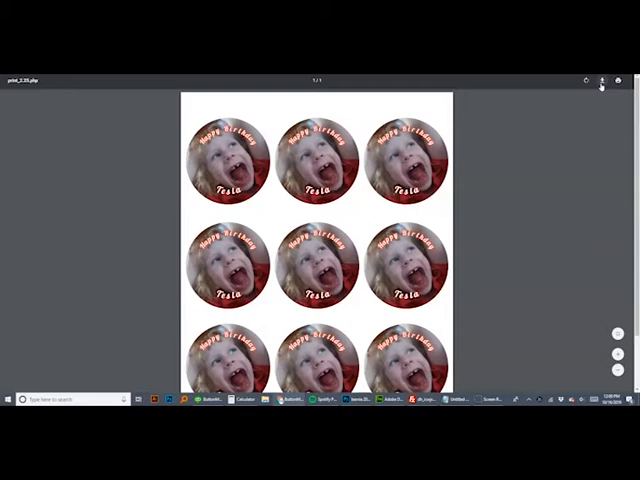
{"action": "mouse_move", "coordinate": [586, 146]}
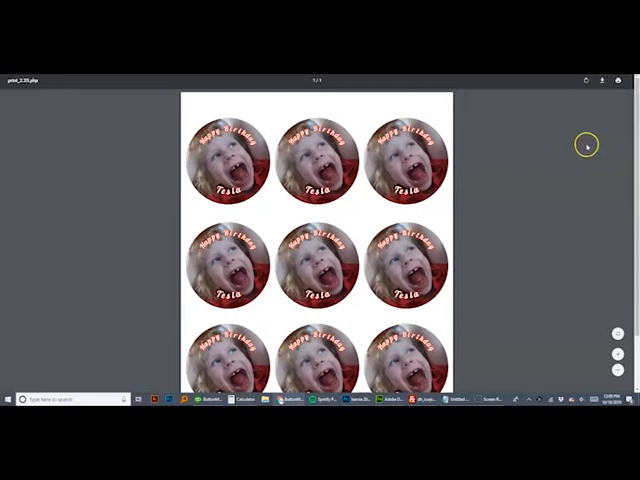
Step: In Chrome's print dialog, expand More settings and set a custom print scale of 100
{"action": "left_click", "coordinate": [618, 80]}
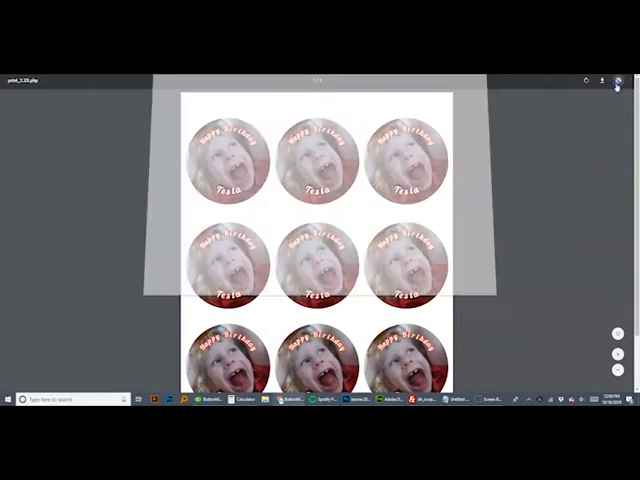
{"action": "left_click", "coordinate": [616, 80]}
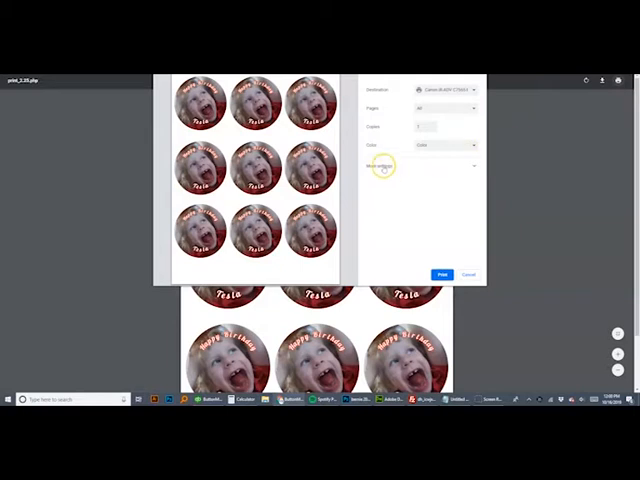
{"action": "left_click", "coordinate": [384, 164]}
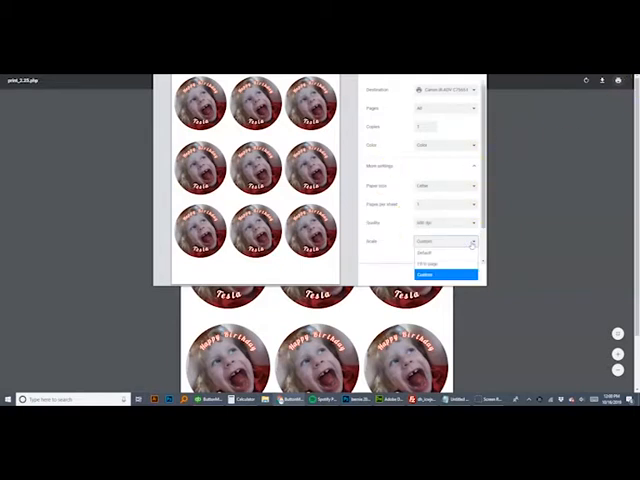
{"action": "left_click", "coordinate": [428, 264]}
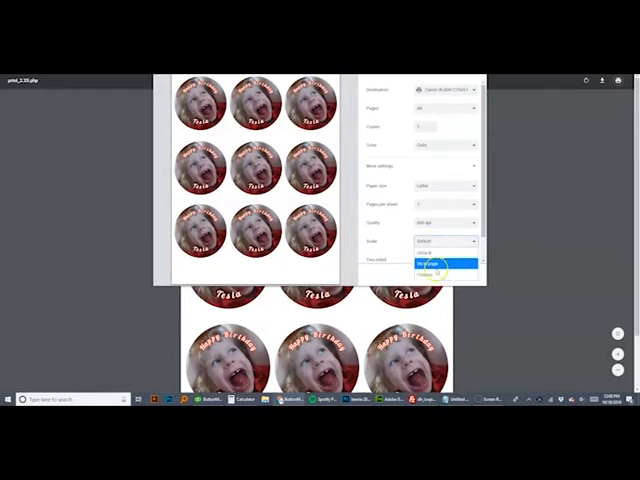
{"action": "left_click", "coordinate": [440, 268]}
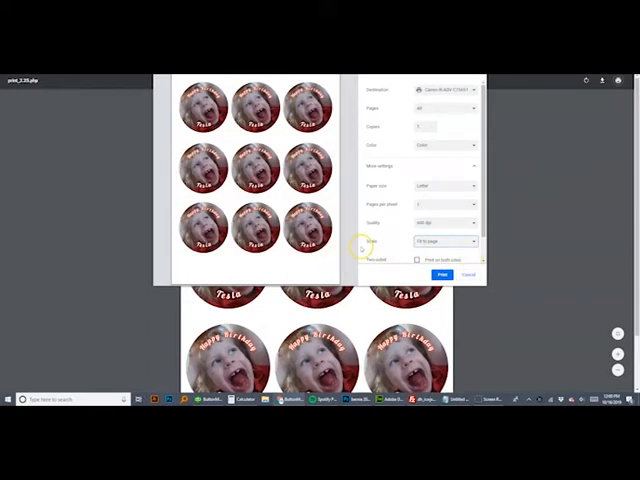
{"action": "left_click", "coordinate": [444, 240]}
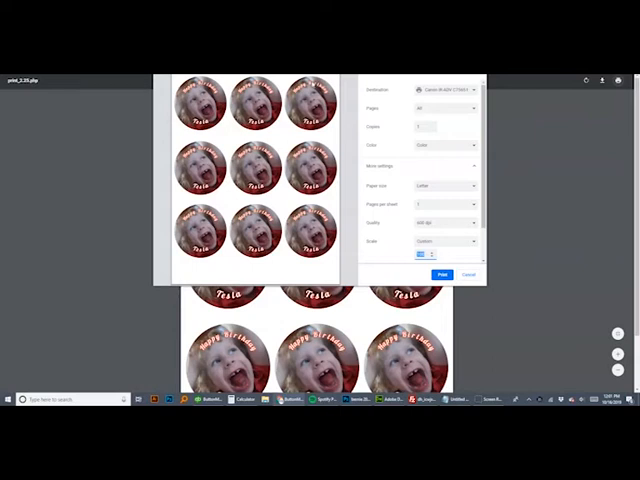
{"action": "mouse_move", "coordinate": [330, 90]}
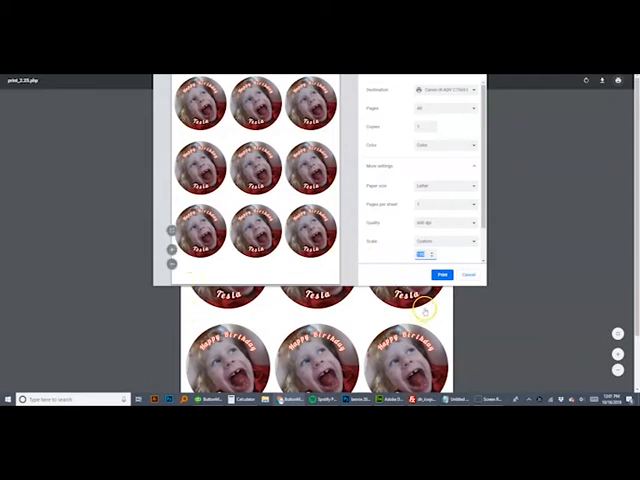
{"action": "mouse_move", "coordinate": [388, 240]}
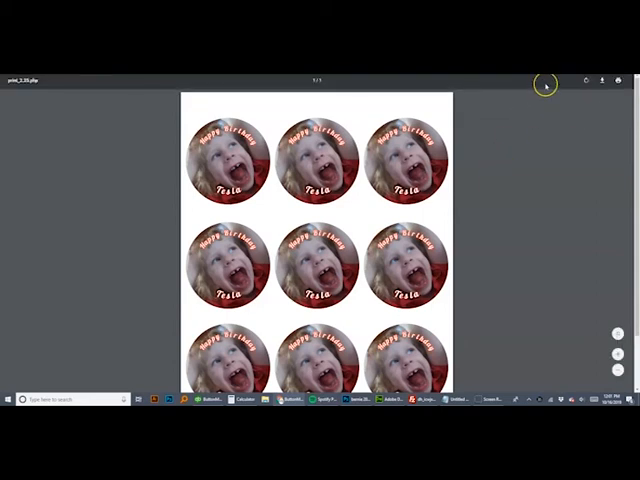
{"action": "mouse_move", "coordinate": [378, 172]}
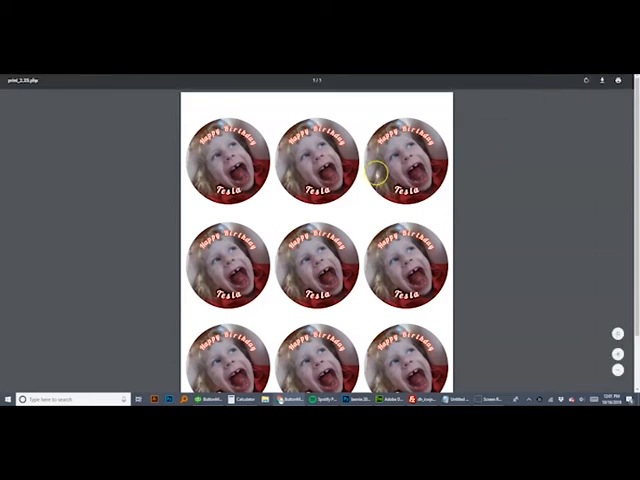